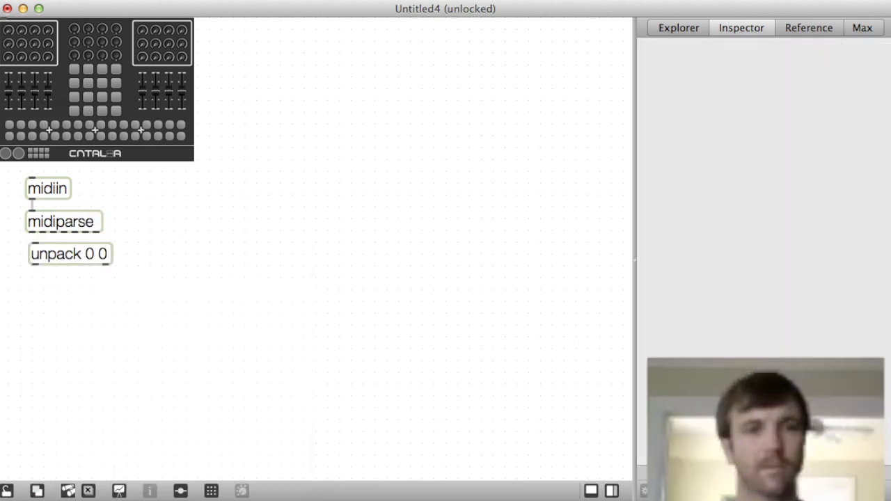
# - Wire change into a new t i b trigger beneath unpack 0 0, feeding the number box
pyautogui.click(68, 253)
pyautogui.write('change')
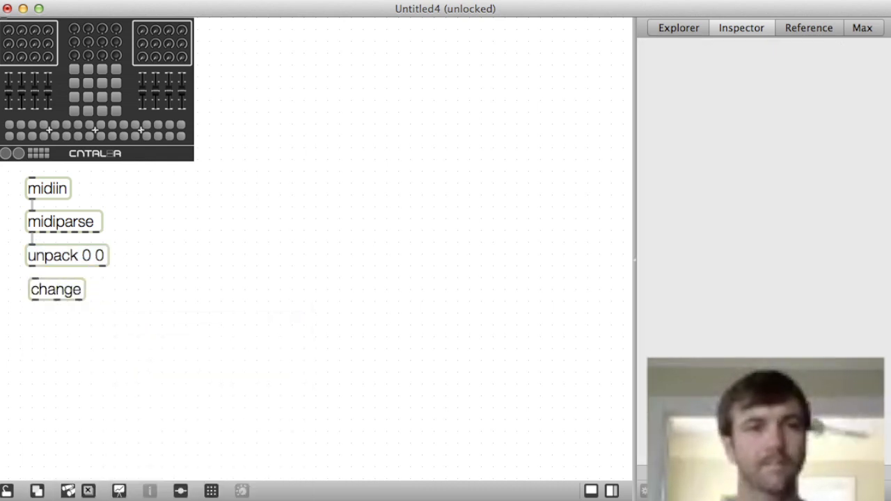
pyautogui.write('t i b')
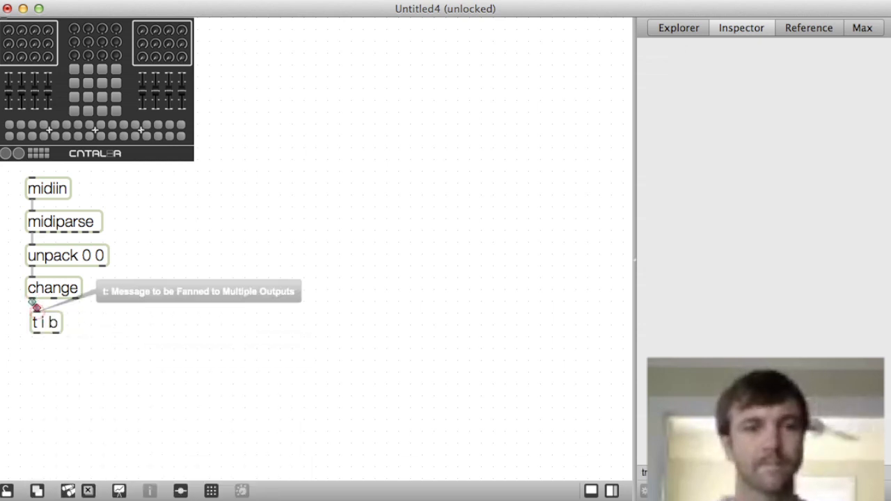
pyautogui.click(45, 322)
pyautogui.write('uzi 32')
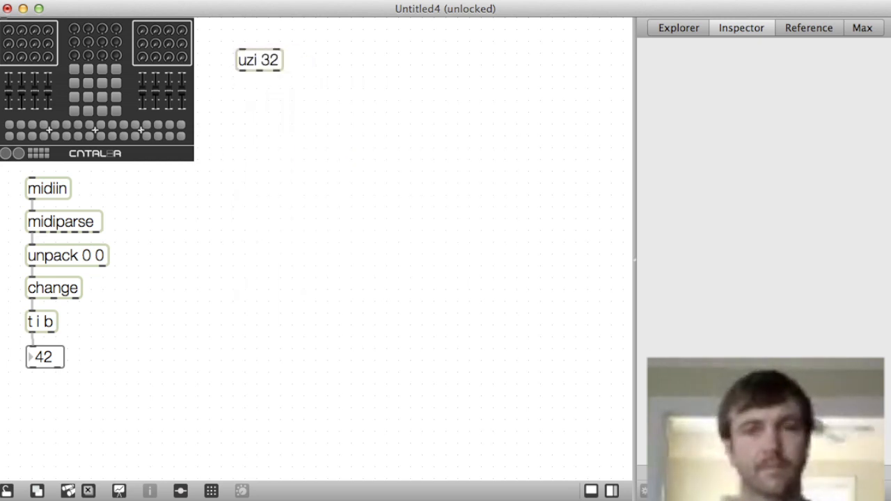
# - Chain grid through sprintf %s/%i into 2coll with coll and print 2coll messages
pyautogui.click(259, 94)
pyautogui.write('grid')
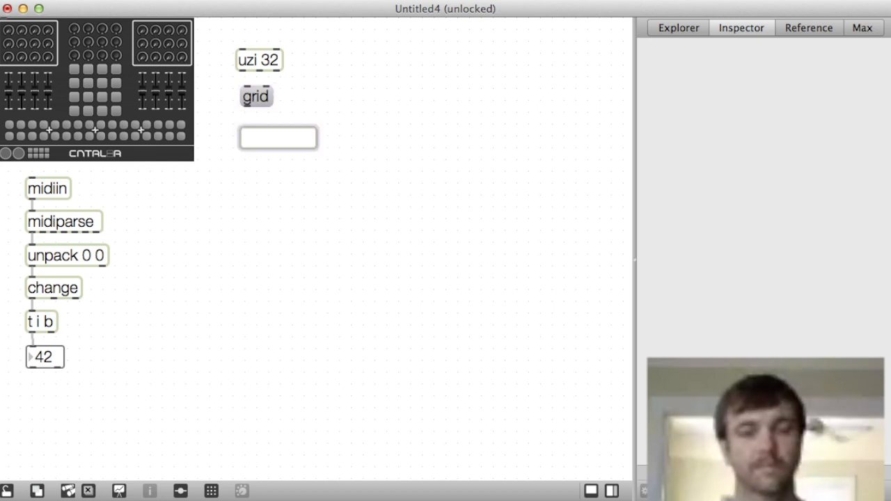
pyautogui.write('sprintf %s/%i')
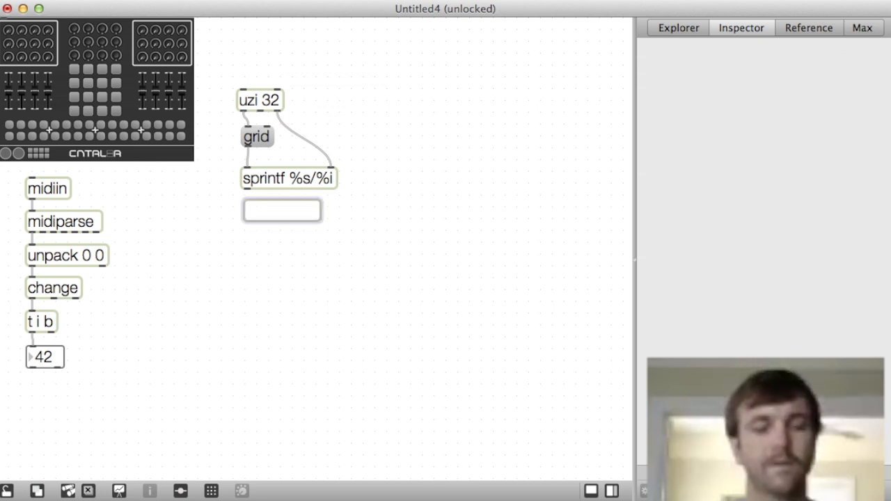
pyautogui.write('2coll')
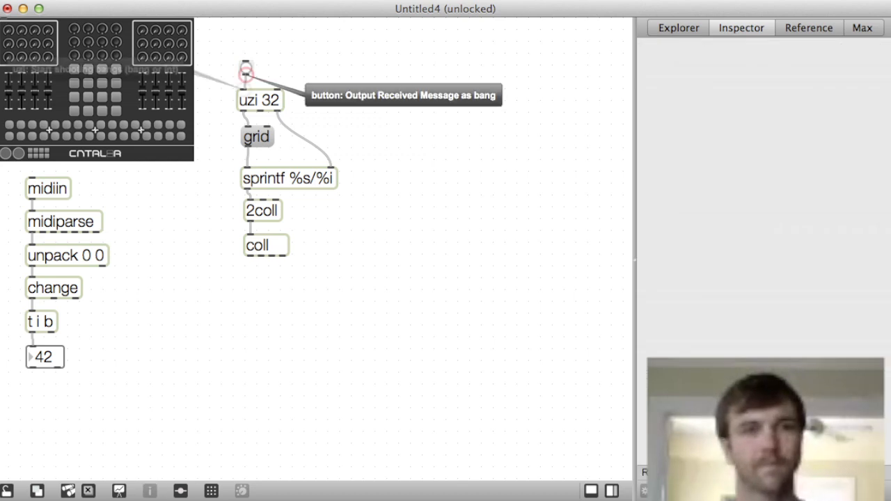
pyautogui.write('print 2coll')
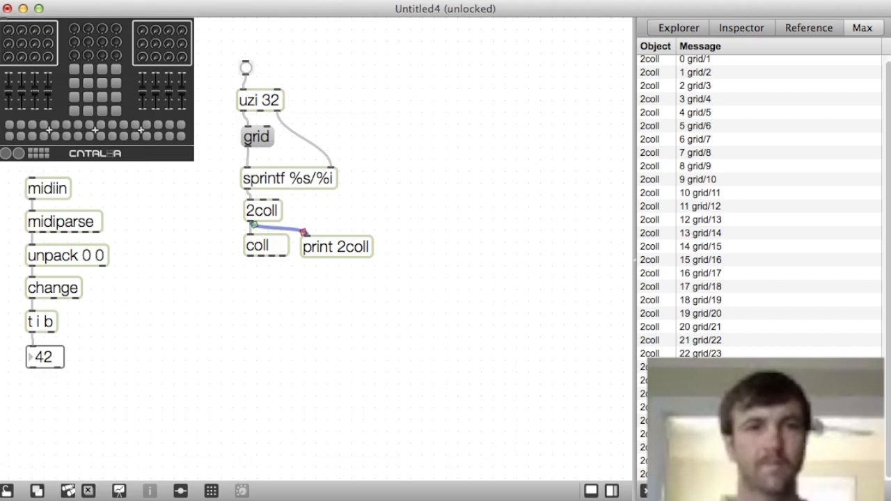
# - Wire the bang to uzi 32 and insert counter with coll moved beneath it
pyautogui.moveTo(245, 68); pyautogui.dragTo(244, 33)
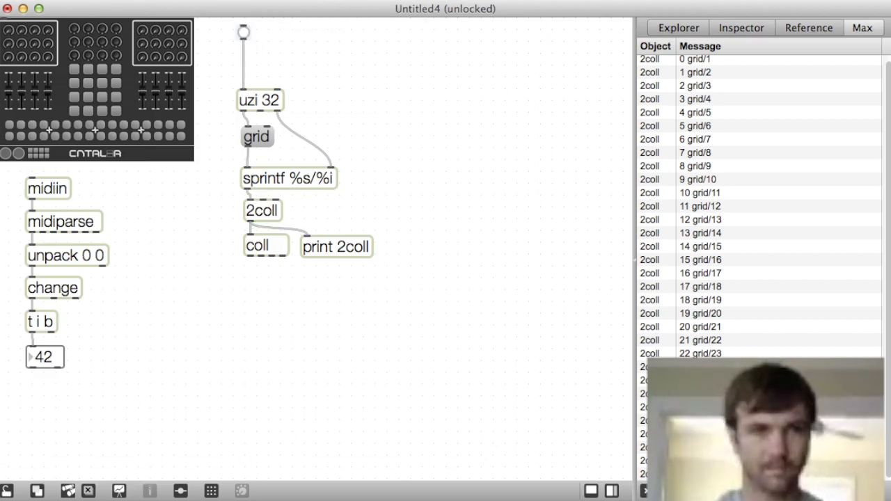
pyautogui.write('counter')
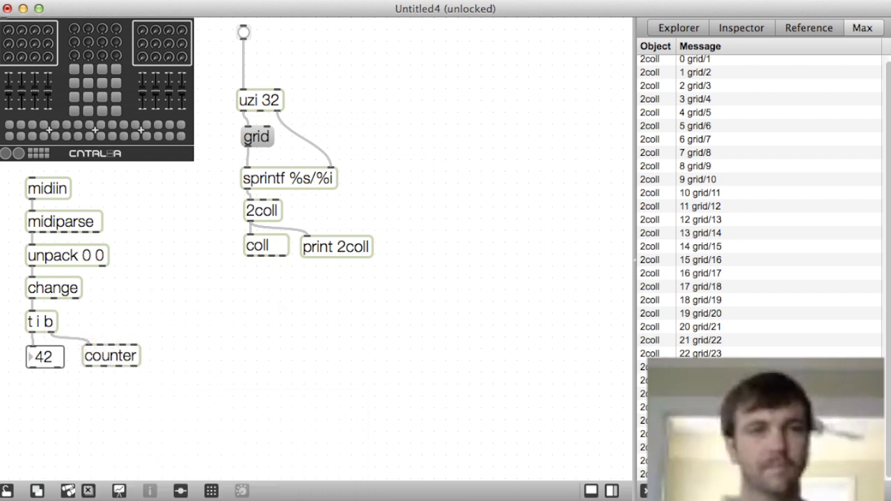
pyautogui.moveTo(257, 246); pyautogui.dragTo(91, 387)
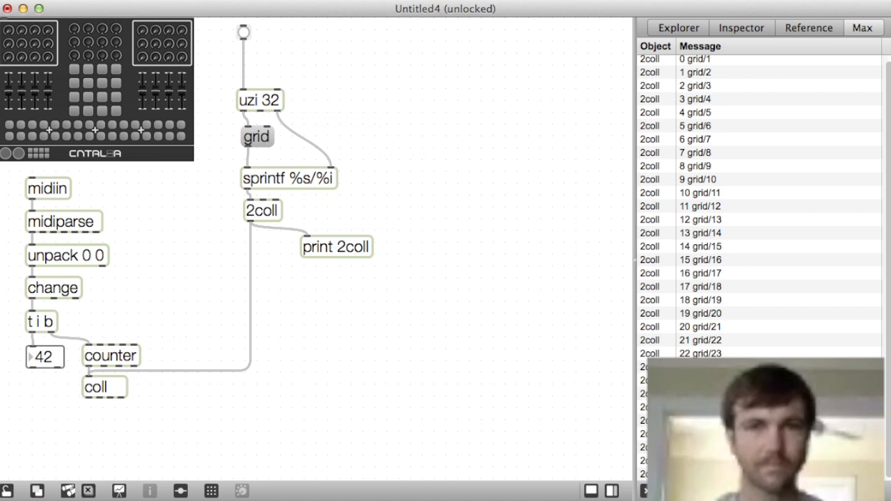
# - Add pack 0 s feeding a coll buttons storage table
pyautogui.write('pack 0 s')
pyautogui.write('coll')
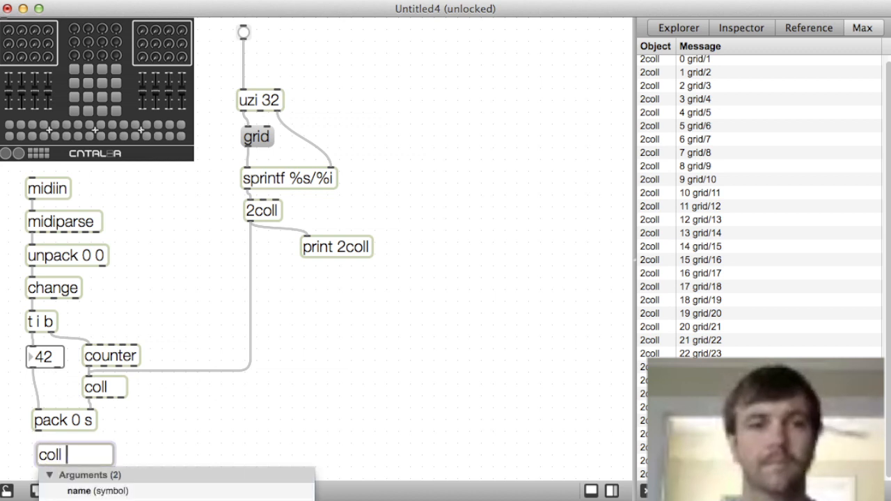
pyautogui.write('butto')
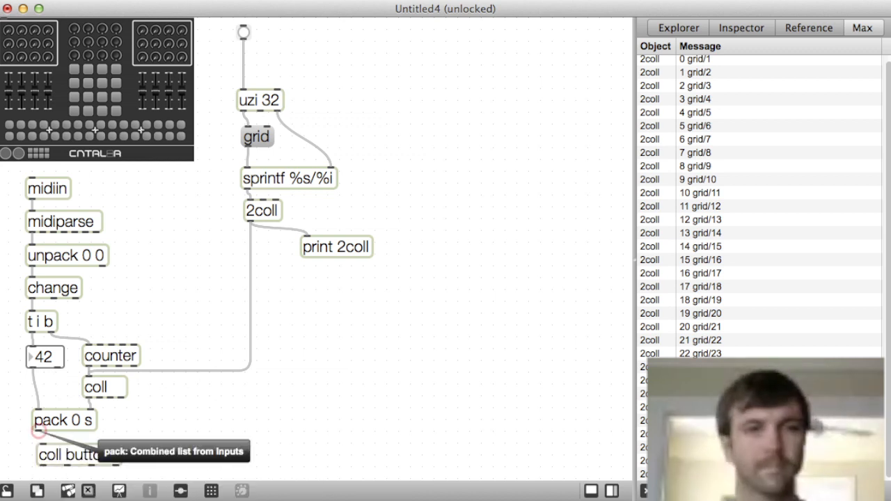
pyautogui.click(740, 28)
pyautogui.write('t b reset 0')
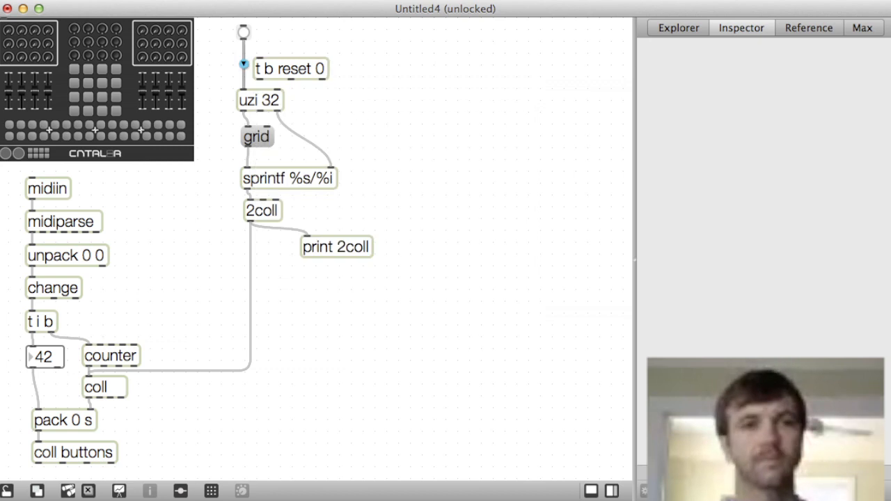
# - Lock the patch, record the controller pads, and inspect the sixteen grid entries in coll buttons
pyautogui.click(331, 167)
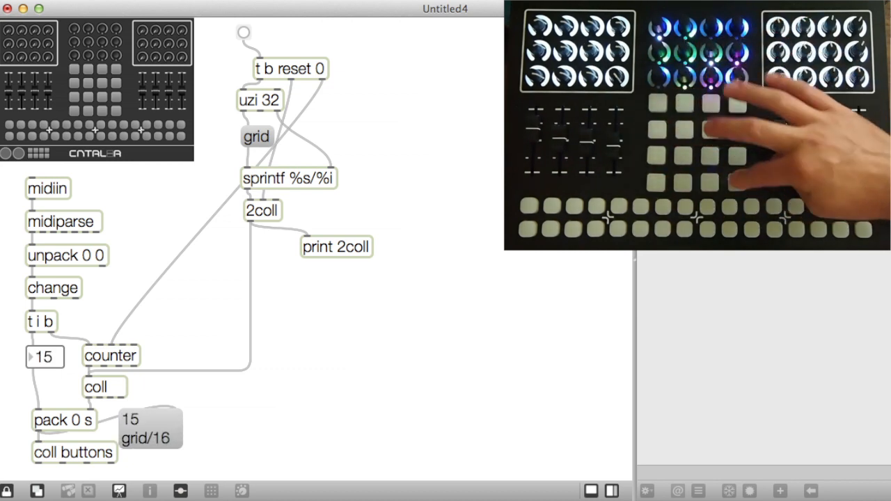
pyautogui.doubleClick(74, 453)
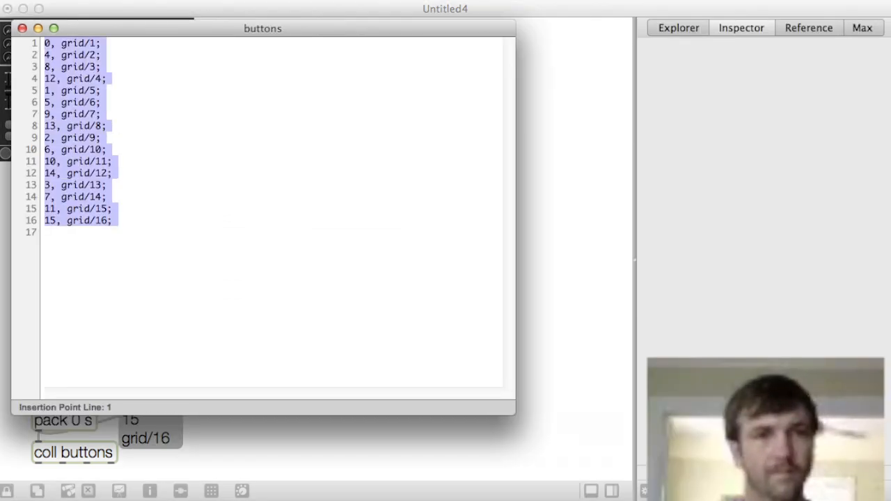
pyautogui.click(22, 28)
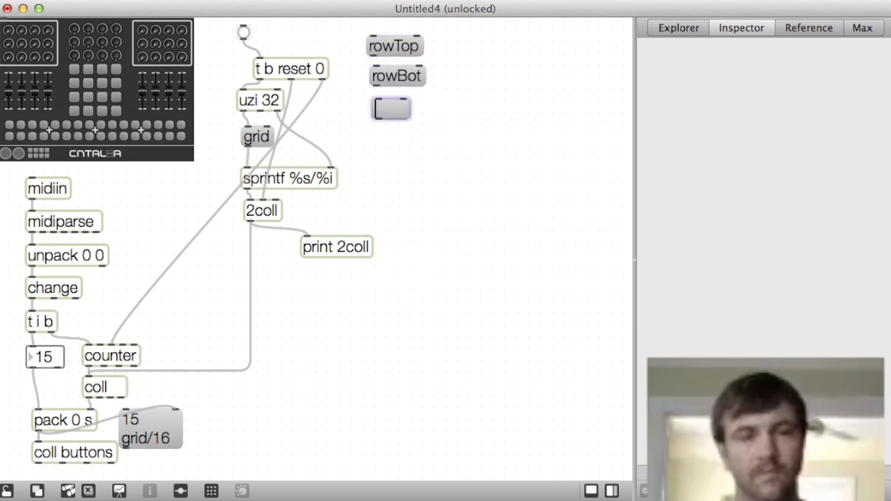
# - Add encBtn and the other control messages routed through a t b l trigger
pyautogui.write('encBtn')
pyautogui.write('t b l')
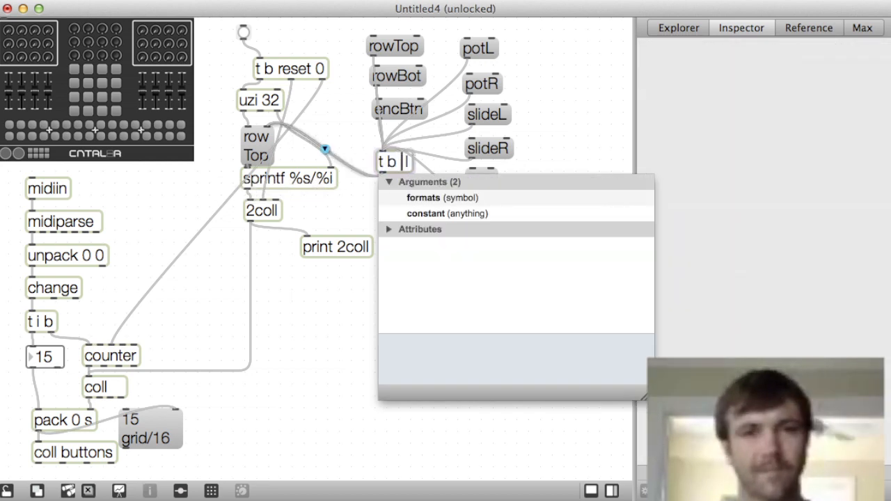
pyautogui.click(393, 161)
pyautogui.write('midi')
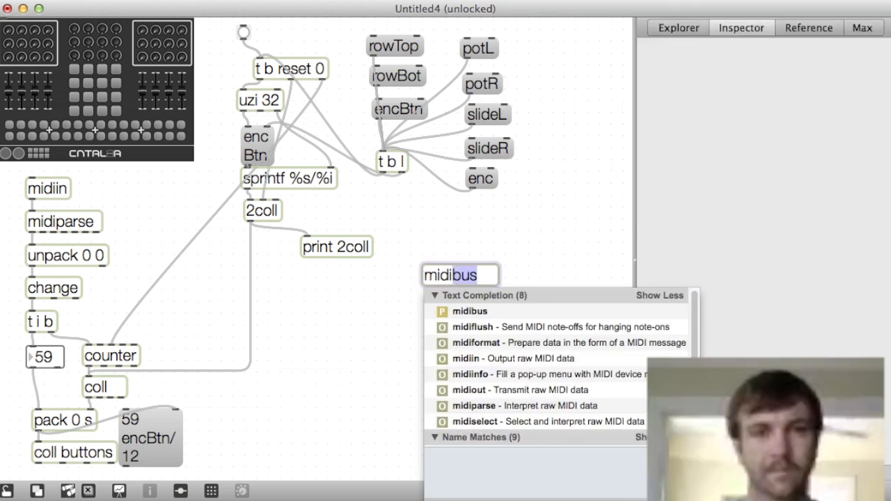
# - Place a second coll buttons with a message output and rename the storage table coll ccs
pyautogui.click(465, 358)
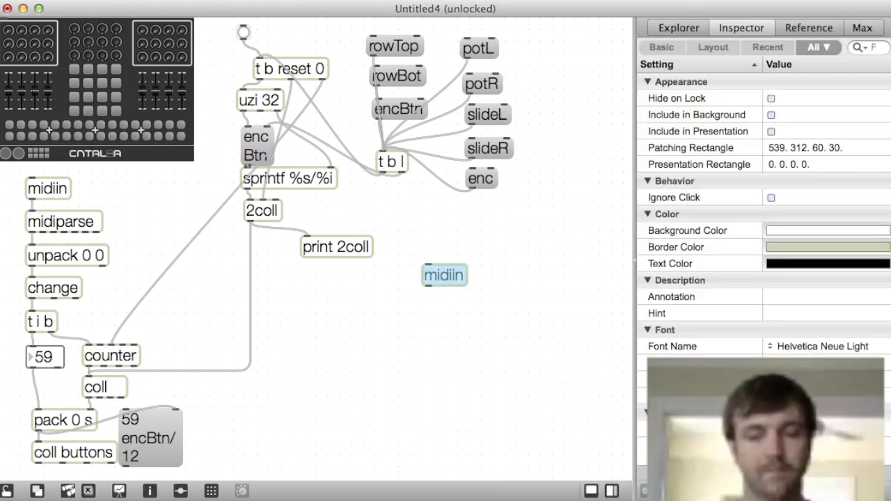
pyautogui.moveTo(444, 276); pyautogui.dragTo(479, 301)
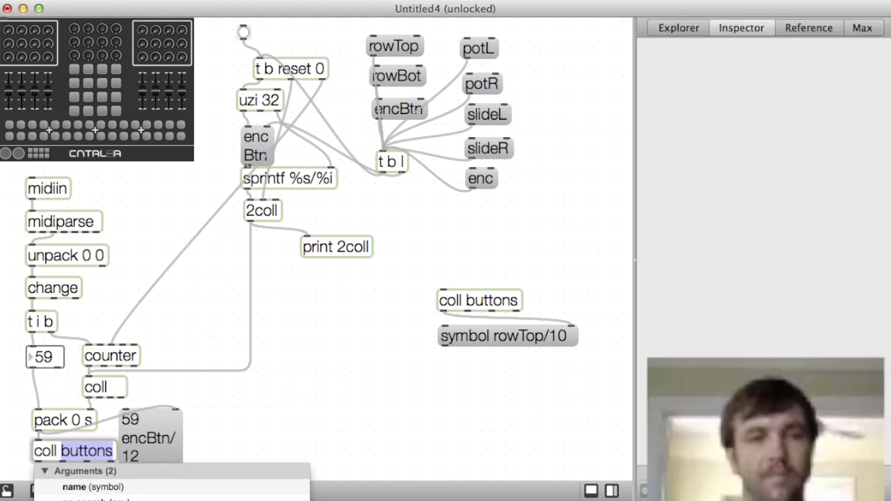
pyautogui.write('ccs')
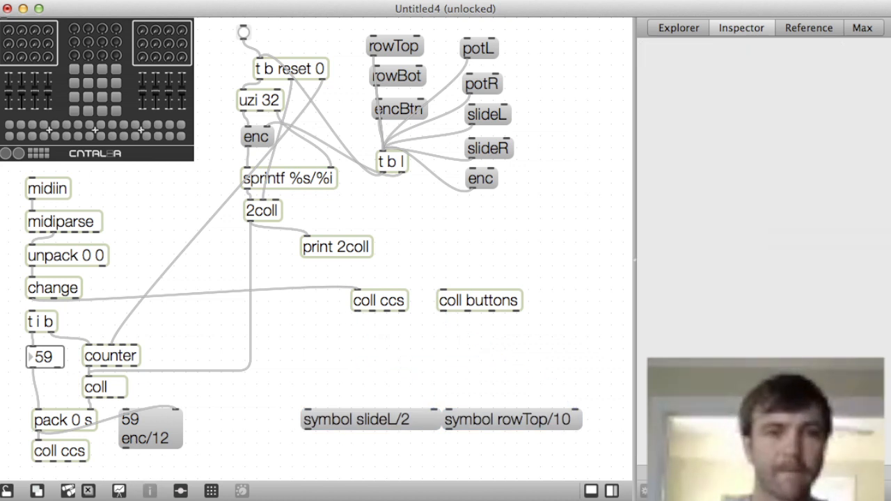
# - Add route symbol and pack s 0 under each coll, fed by a copied midiin/midiparse/unpack chain
pyautogui.write('route symbol')
pyautogui.write('pack s 0')
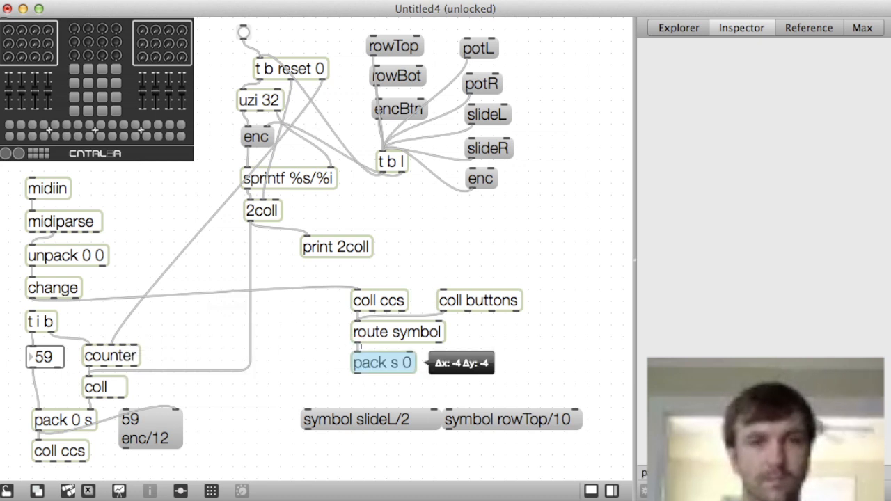
pyautogui.moveTo(359, 376); pyautogui.dragTo(432, 407)
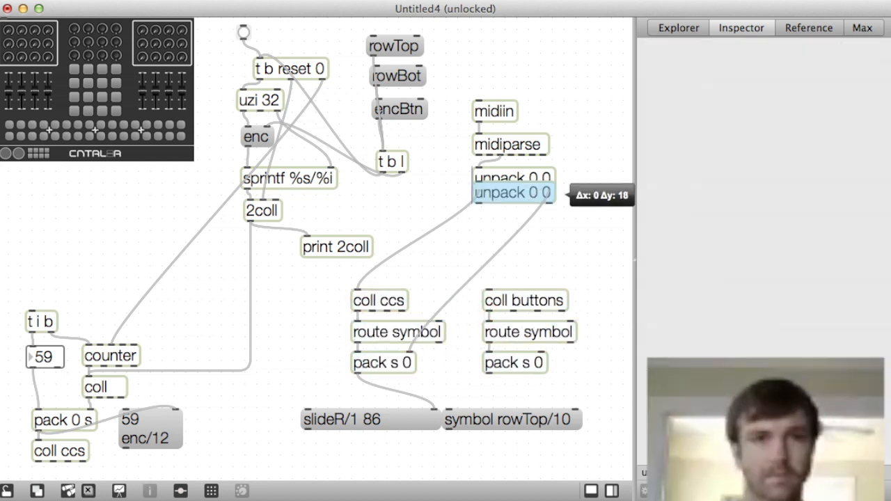
pyautogui.moveTo(513, 192); pyautogui.dragTo(523, 267)
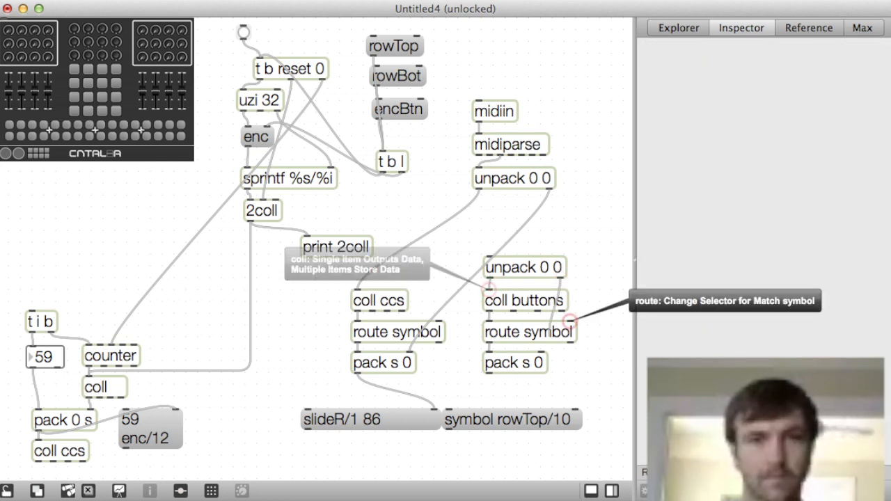